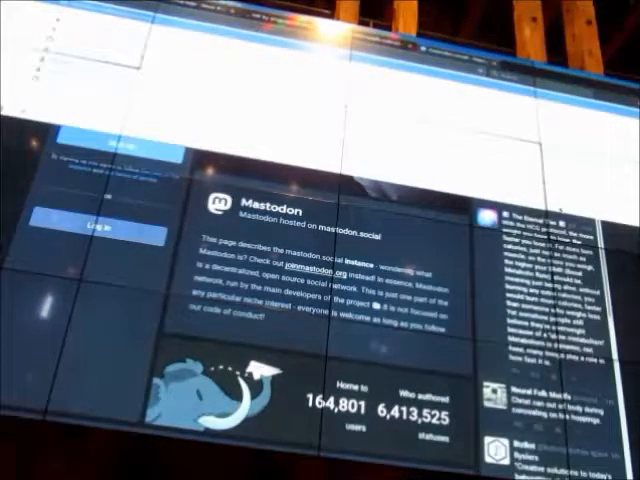
{"action": "scroll", "scroll_direction": "up", "scroll_amount": 3}
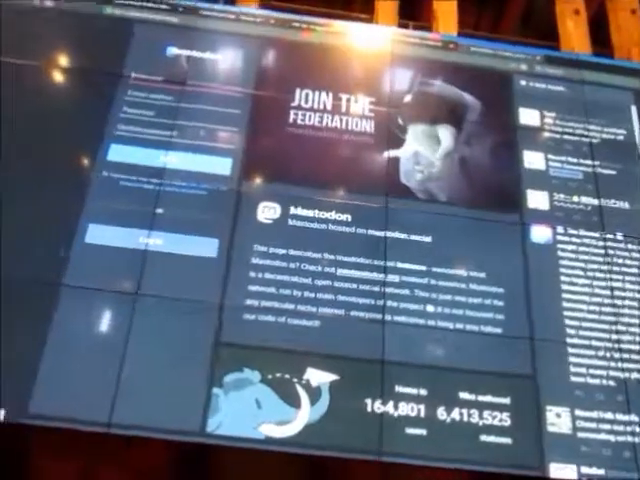